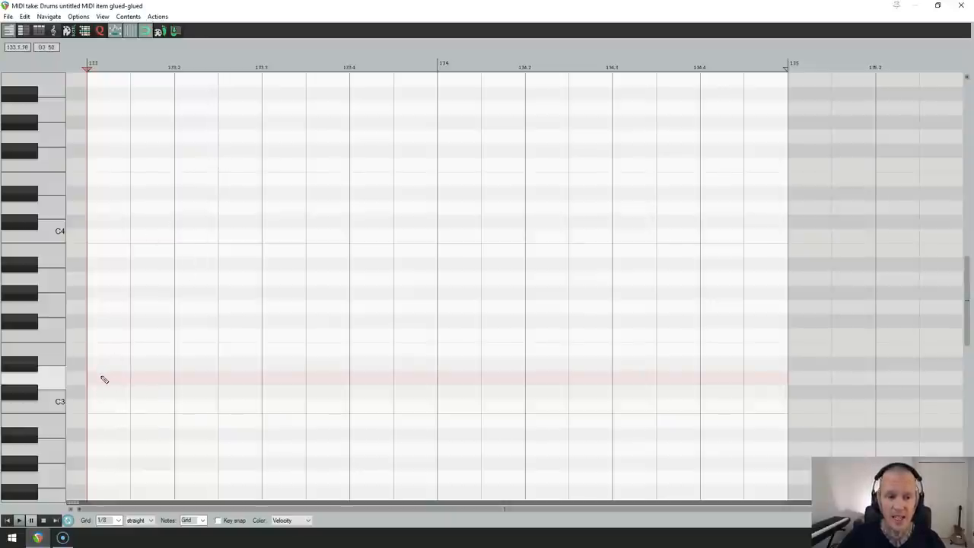
- Draw the first long note of the bass riff at the start of bar 1
{"action": "left_click", "coordinate": [129, 379]}
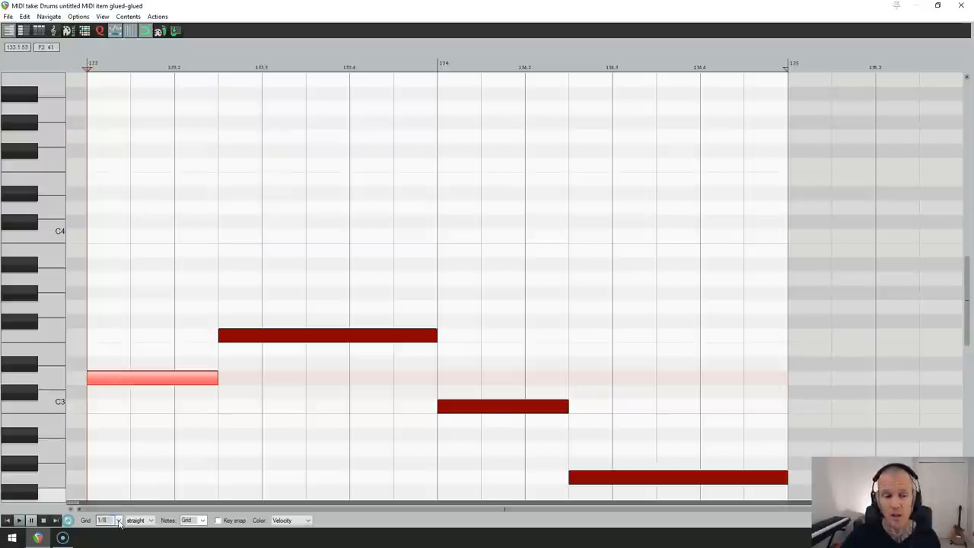
- Switch the Grid to 1/16 so short notes can be drawn above C4
{"action": "left_click", "coordinate": [119, 521]}
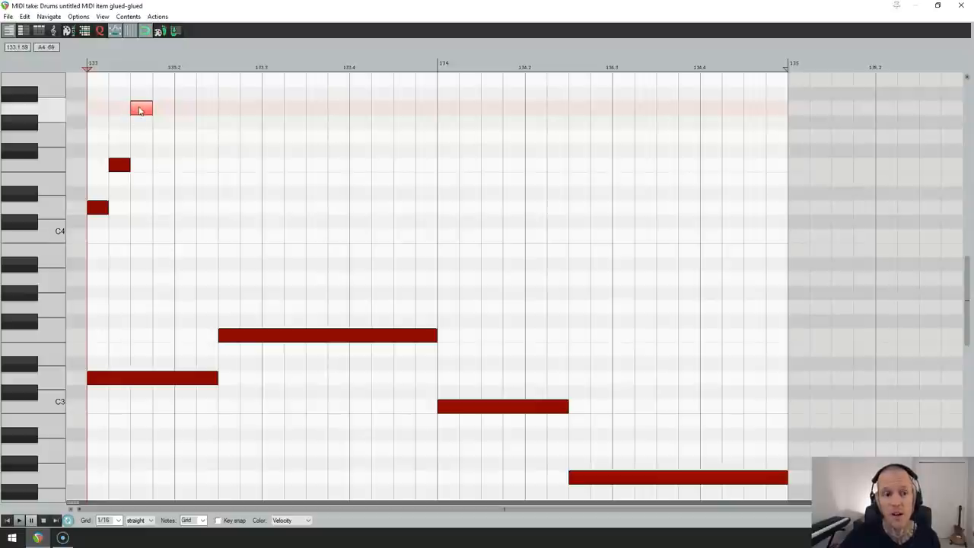
- Move the highest 1/16 note down below C4
{"action": "left_click_drag", "start_coordinate": [140, 108], "coordinate": [140, 277]}
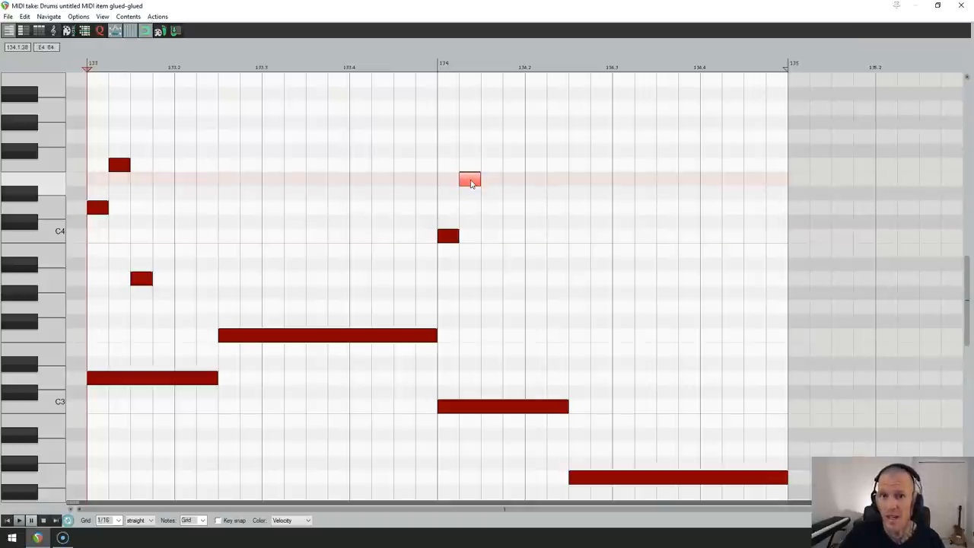
- Add a third note to bar 2's motif and a lengthened passing note above bar 1's long note
{"action": "left_click_drag", "start_coordinate": [469, 180], "coordinate": [490, 308]}
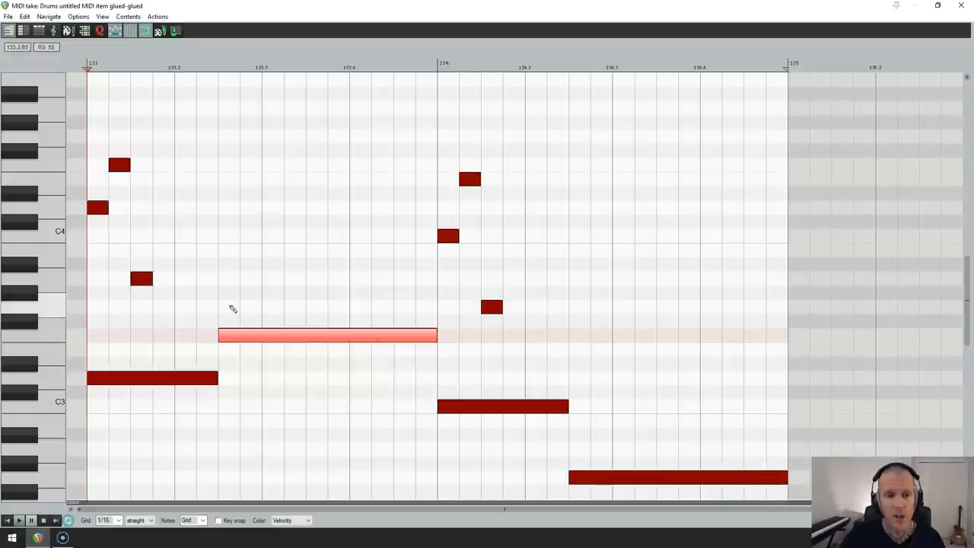
{"action": "left_click", "coordinate": [240, 277]}
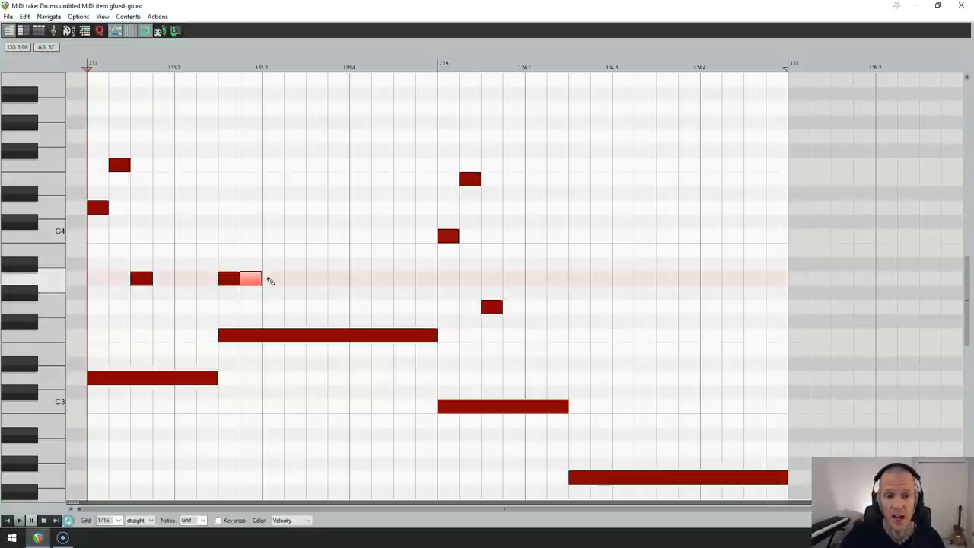
{"action": "left_click_drag", "start_coordinate": [259, 279], "coordinate": [286, 278]}
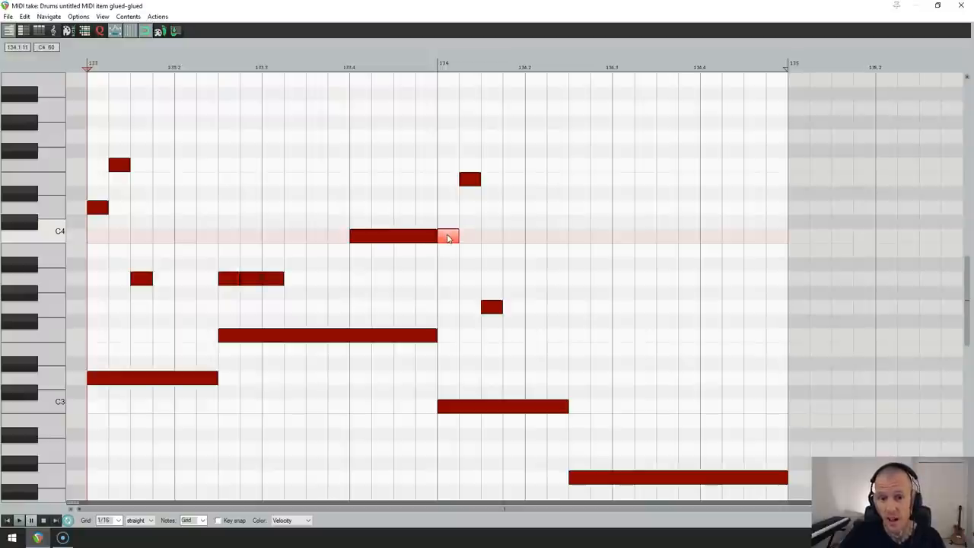
{"action": "mouse_move", "coordinate": [228, 297]}
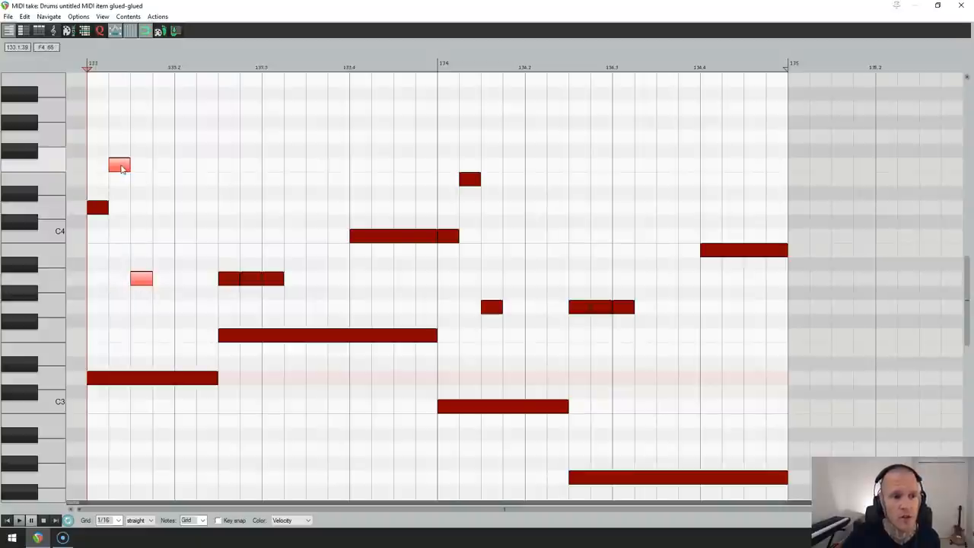
- Shift both motifs' upper notes one 1/16 step later for syncopation
{"action": "left_click_drag", "start_coordinate": [119, 164], "coordinate": [142, 166]}
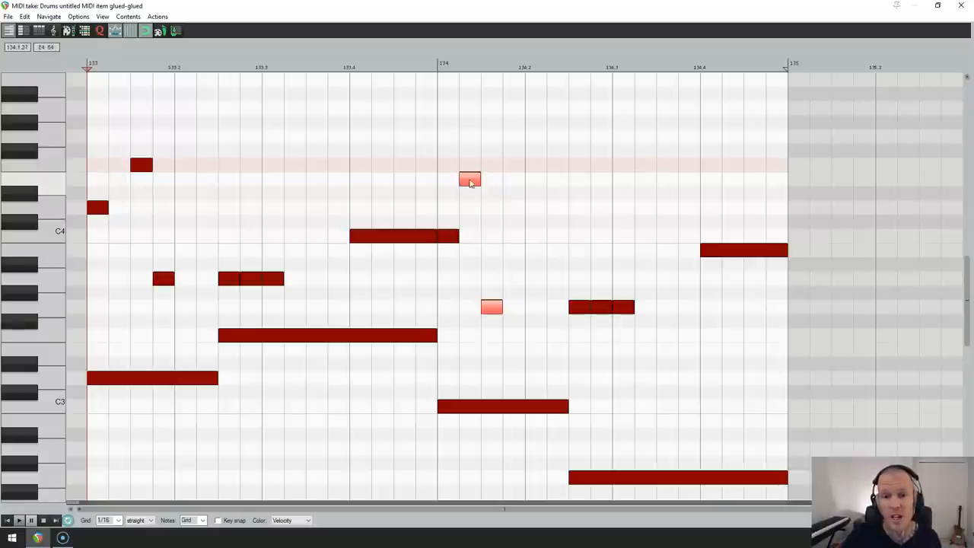
{"action": "left_click_drag", "start_coordinate": [469, 180], "coordinate": [490, 180]}
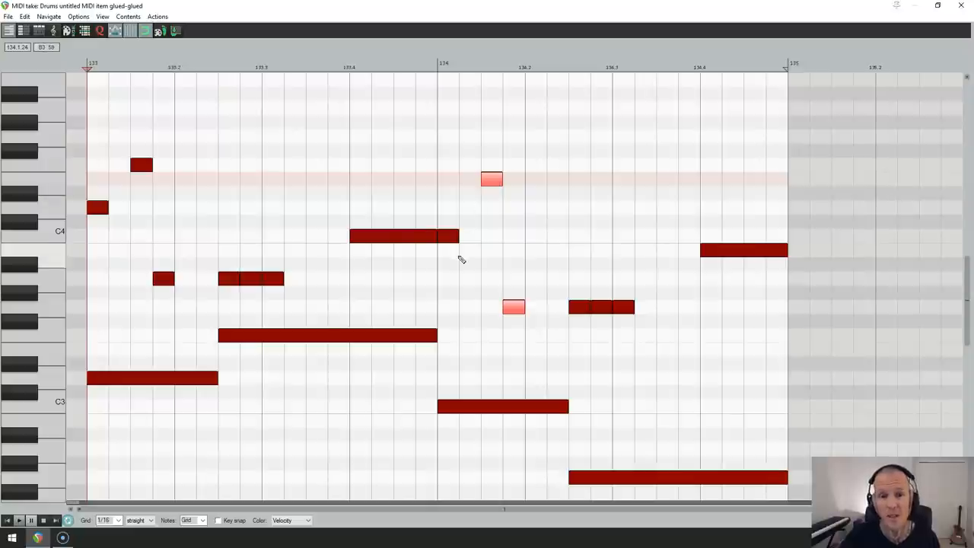
{"action": "left_click", "coordinate": [448, 236]}
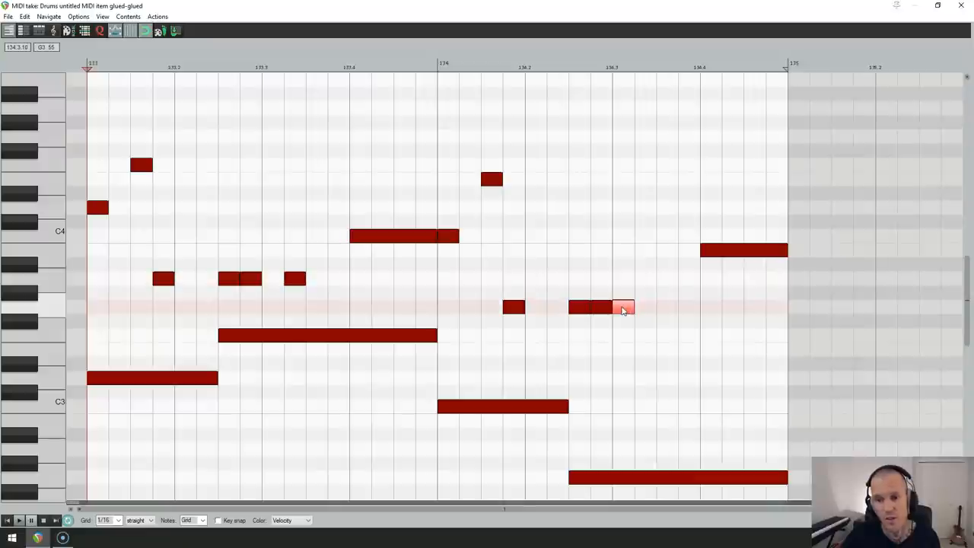
- Shorten the longer passing note in bar two so it reads as a repeated short note
{"action": "left_click_drag", "start_coordinate": [622, 308], "coordinate": [641, 307]}
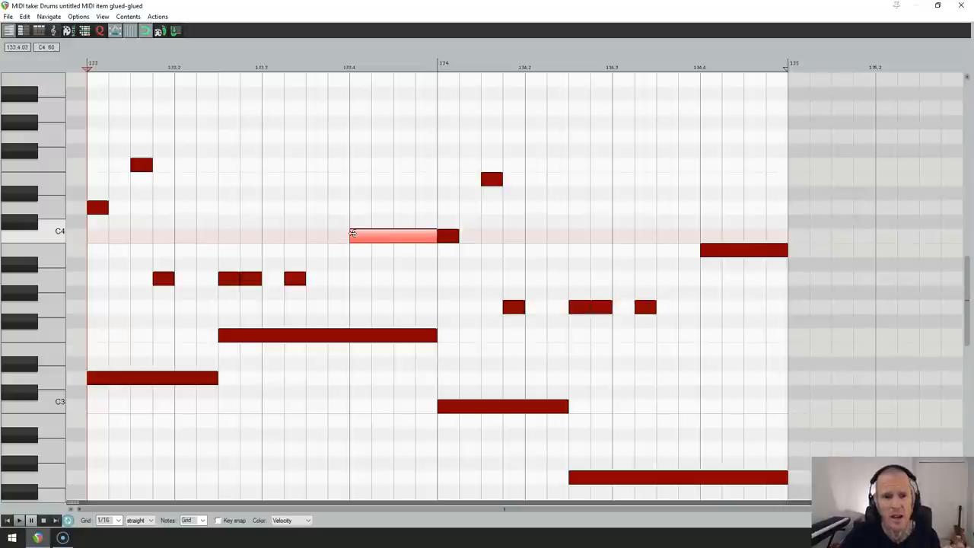
{"action": "mouse_move", "coordinate": [347, 234]}
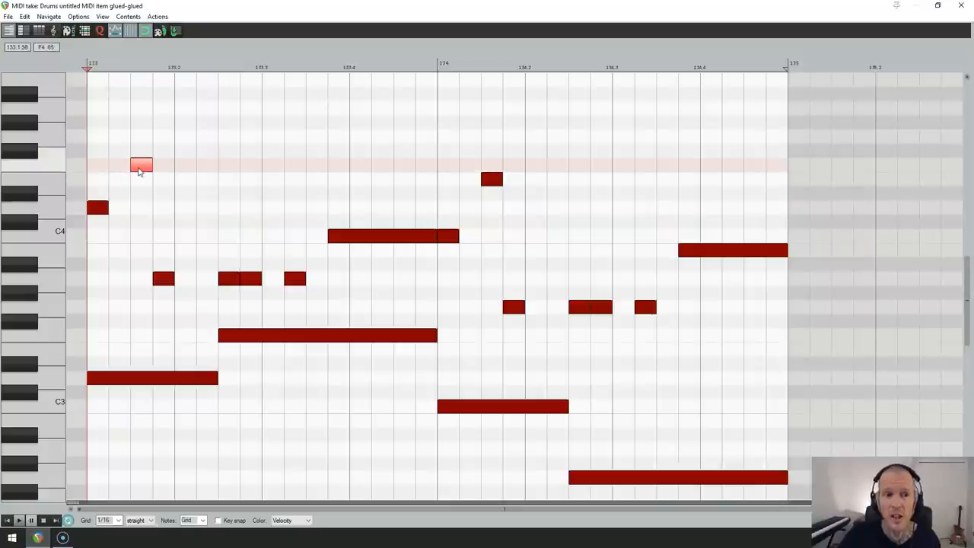
{"action": "mouse_move", "coordinate": [114, 185]}
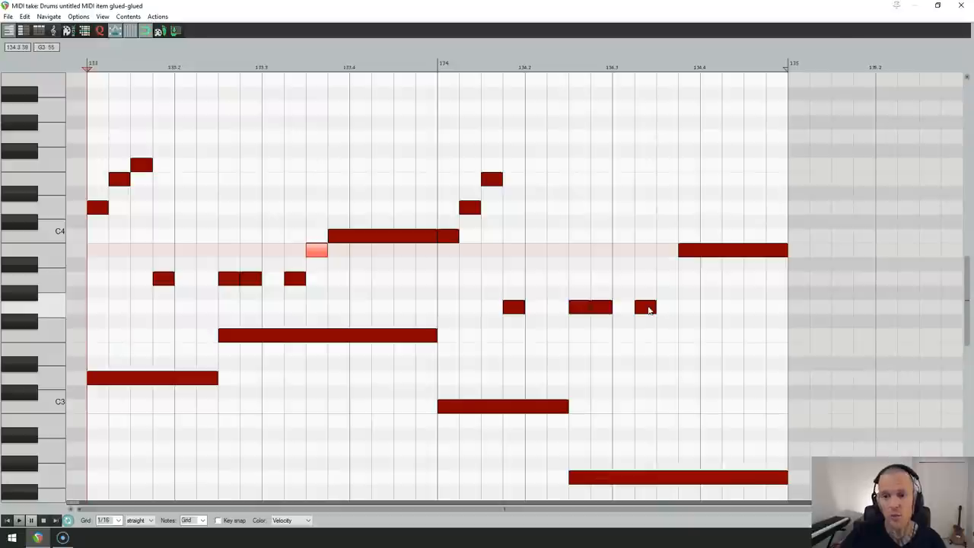
- Place a short stepping note one step below the held note, just before it
{"action": "left_click", "coordinate": [734, 250]}
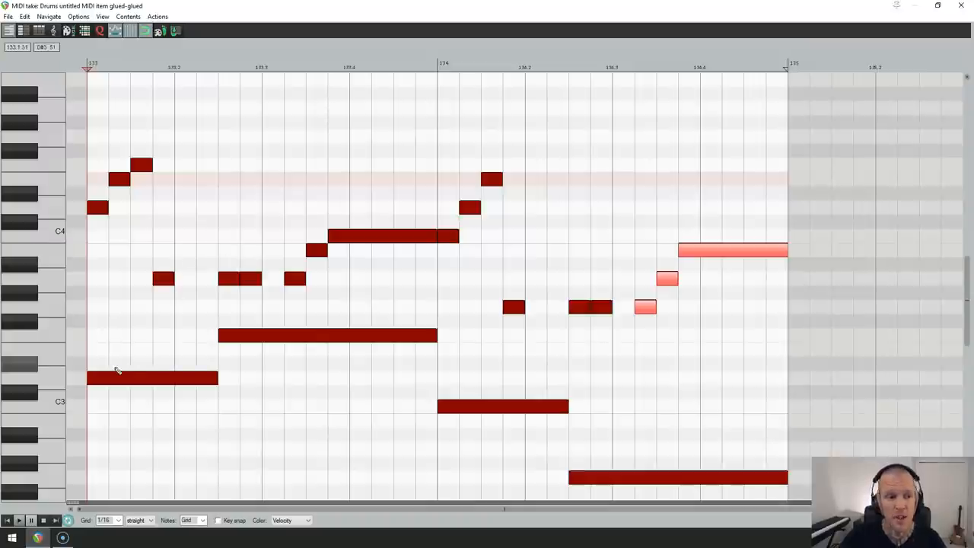
- Deselect the newly added passing notes in the piano roll
{"action": "left_click", "coordinate": [152, 378]}
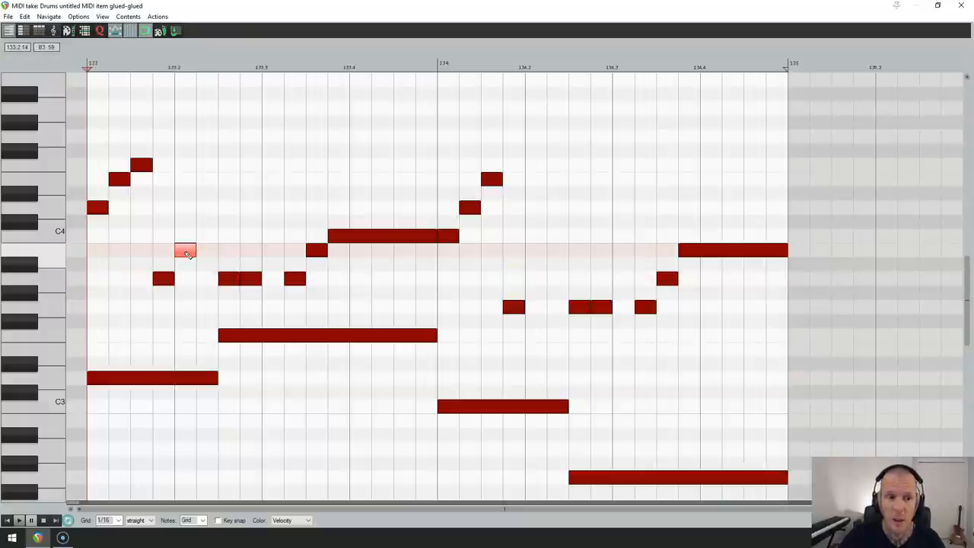
- Place the middle notes of the repeated rising motif in bar 1 and bar 2
{"action": "left_click_drag", "start_coordinate": [185, 251], "coordinate": [207, 236]}
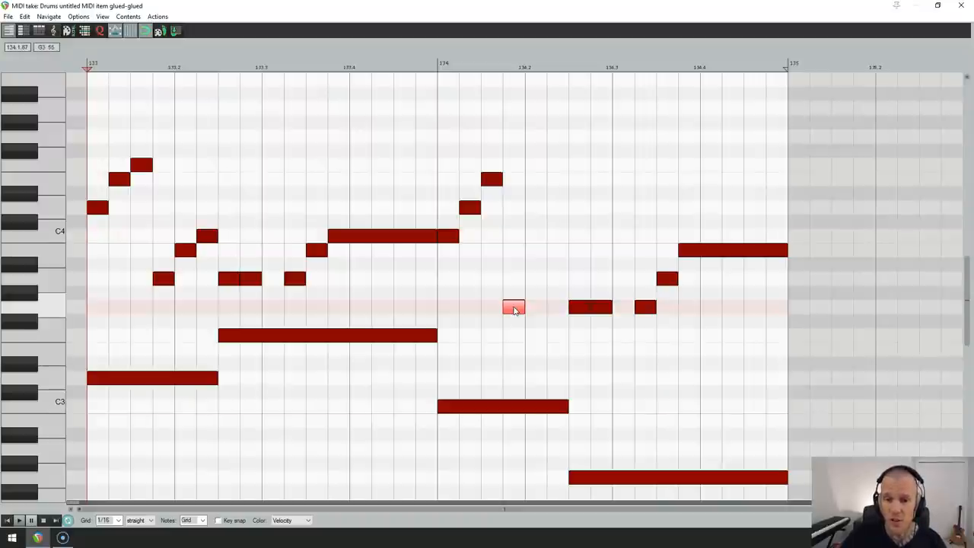
{"action": "mouse_move", "coordinate": [562, 312]}
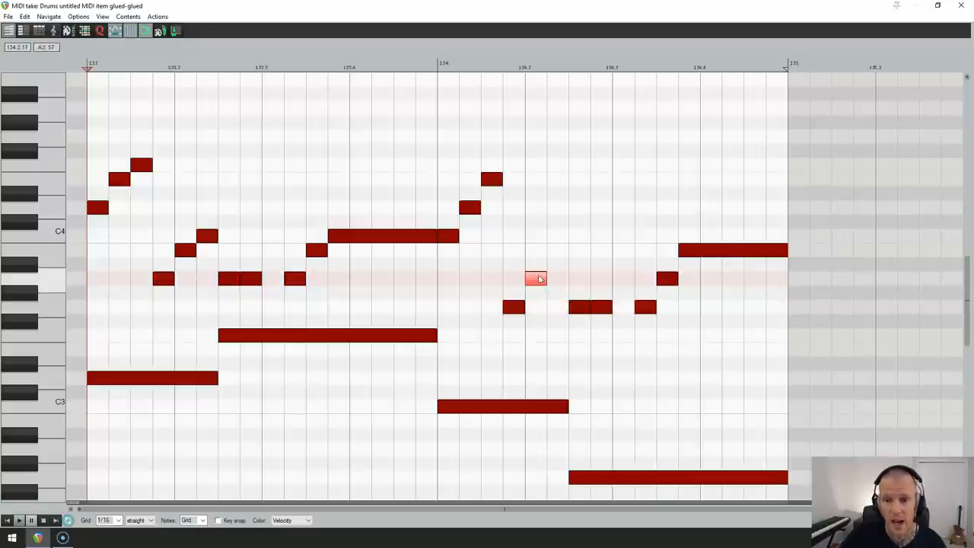
{"action": "left_click_drag", "start_coordinate": [539, 278], "coordinate": [557, 249]}
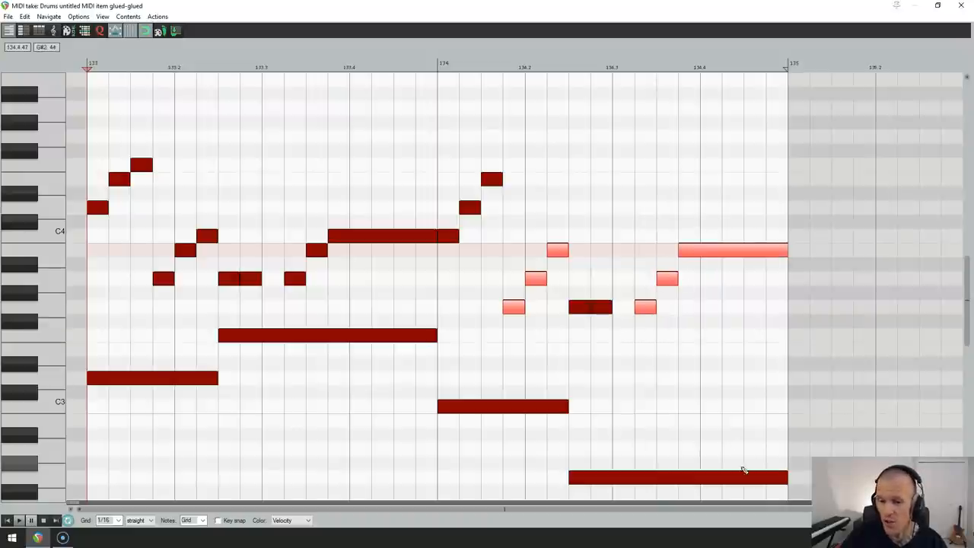
{"action": "mouse_move", "coordinate": [713, 348]}
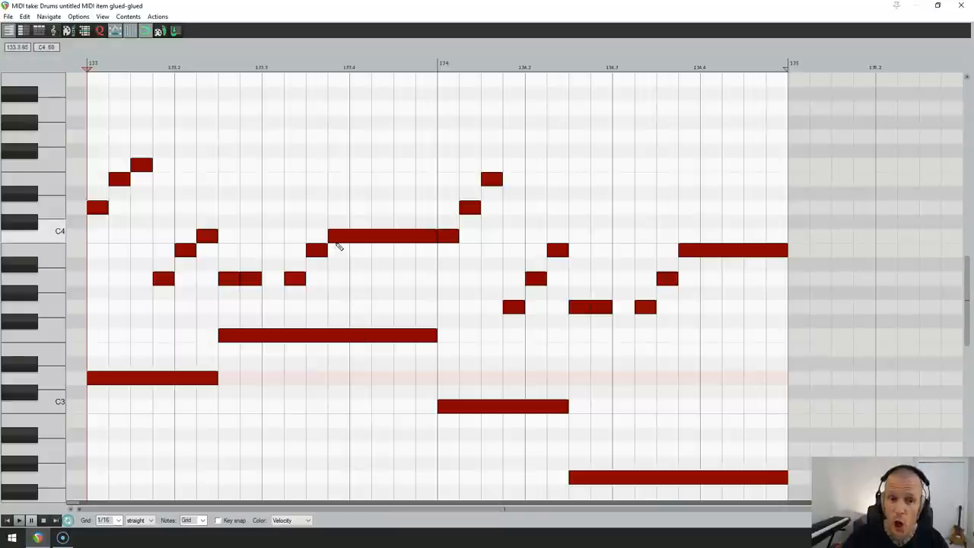
- Select bar 1's held note and draw a long high harmony note above the final held note
{"action": "left_click", "coordinate": [392, 236]}
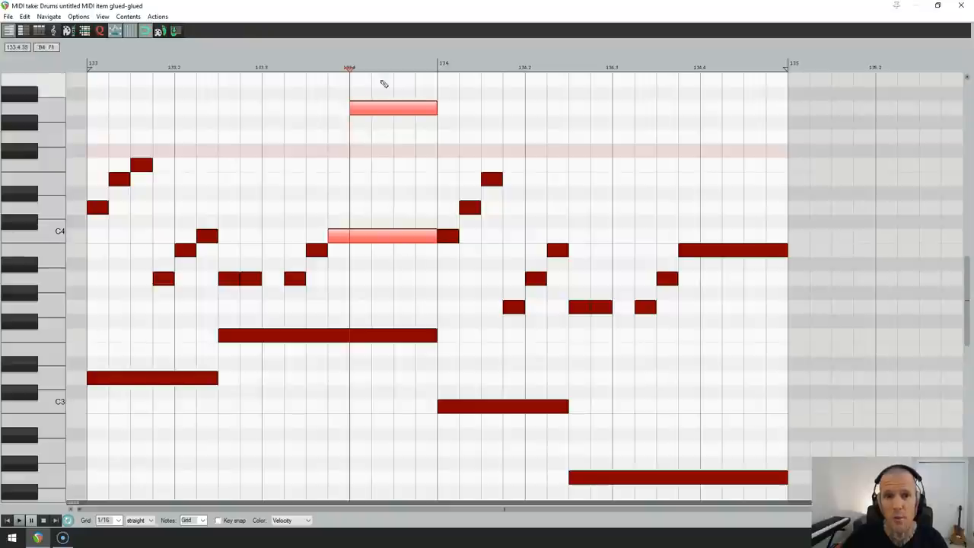
{"action": "mouse_move", "coordinate": [404, 231]}
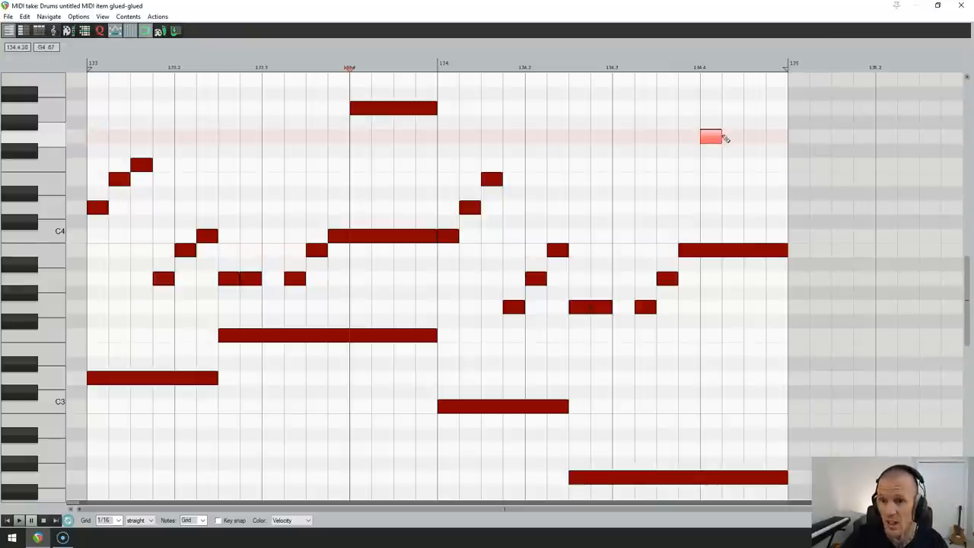
{"action": "left_click_drag", "start_coordinate": [716, 137], "coordinate": [784, 137]}
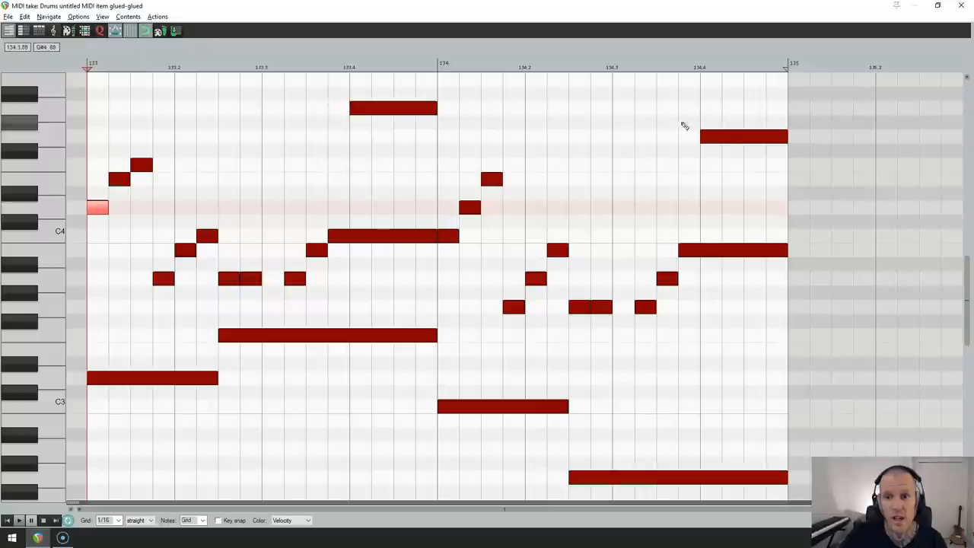
{"action": "left_click", "coordinate": [743, 137]}
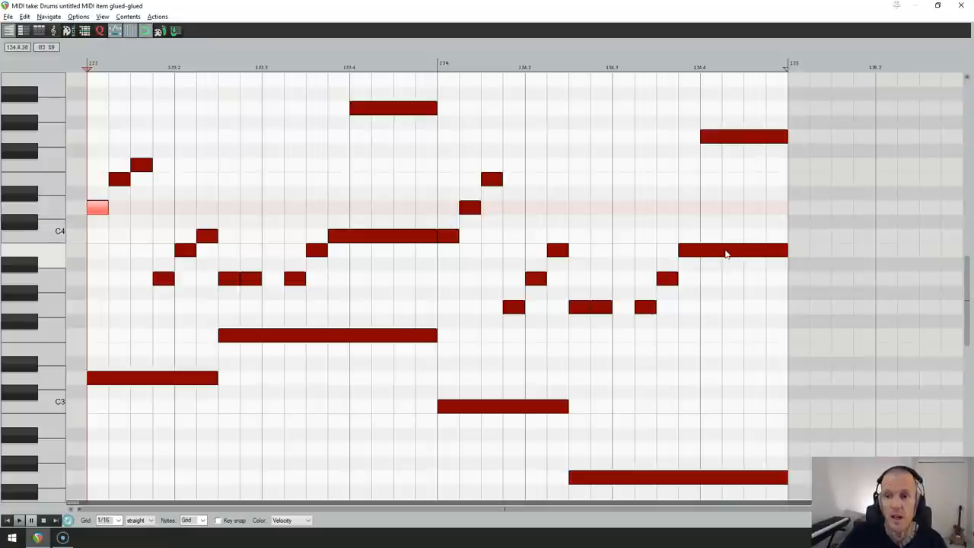
{"action": "left_click", "coordinate": [731, 252]}
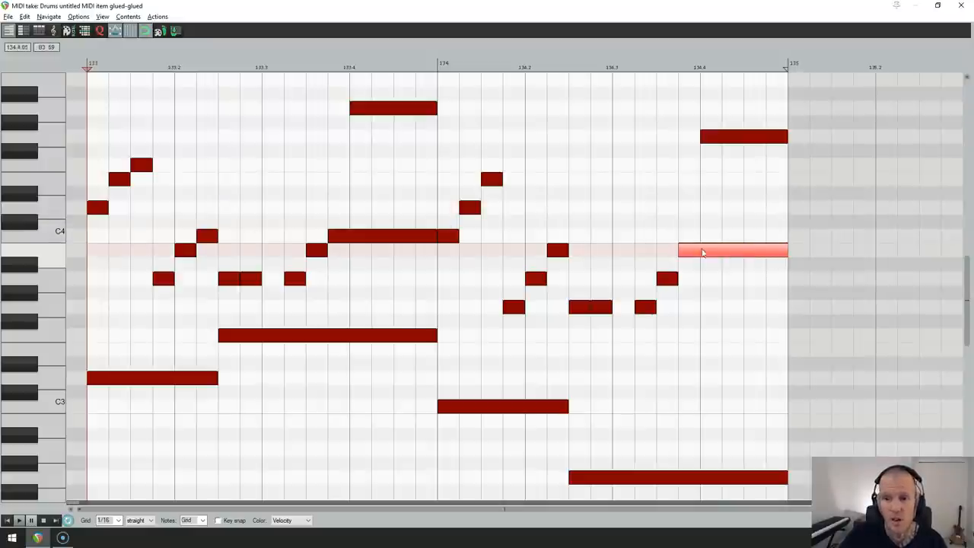